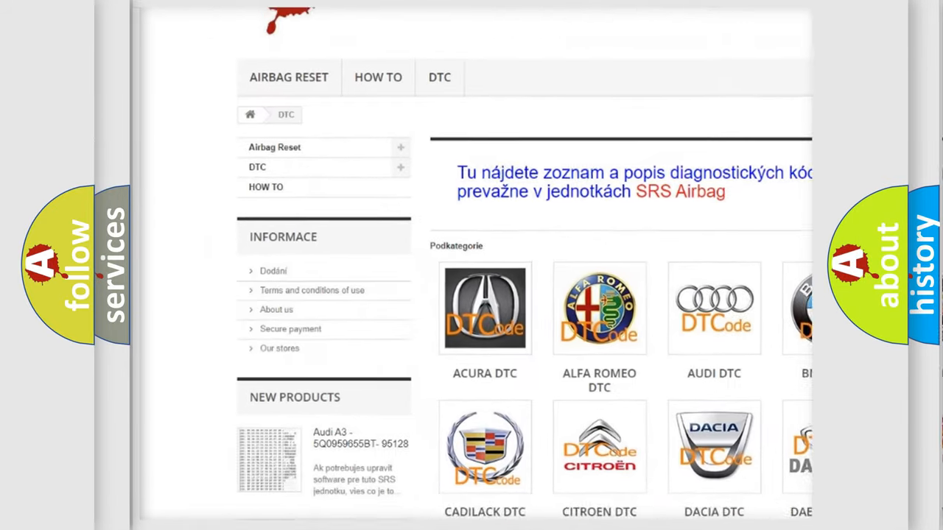
scroll("down", 3)
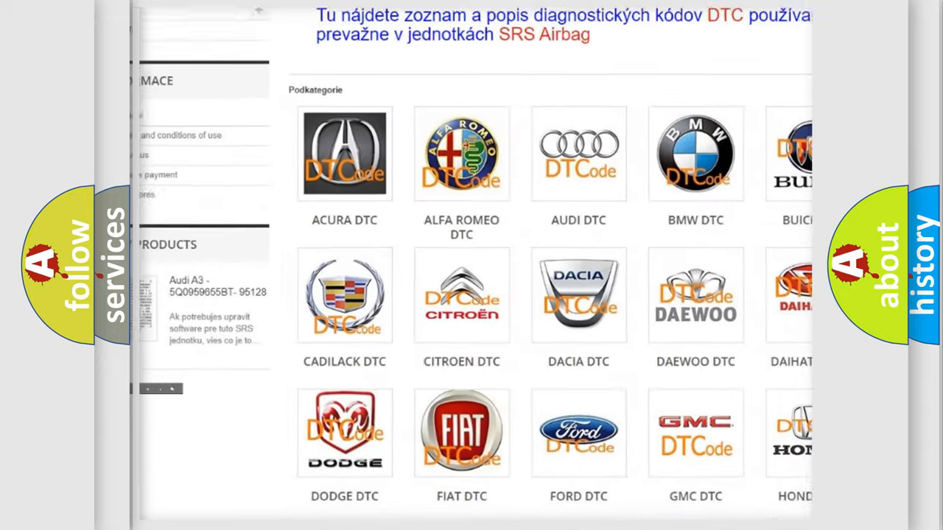
scroll("down", 3)
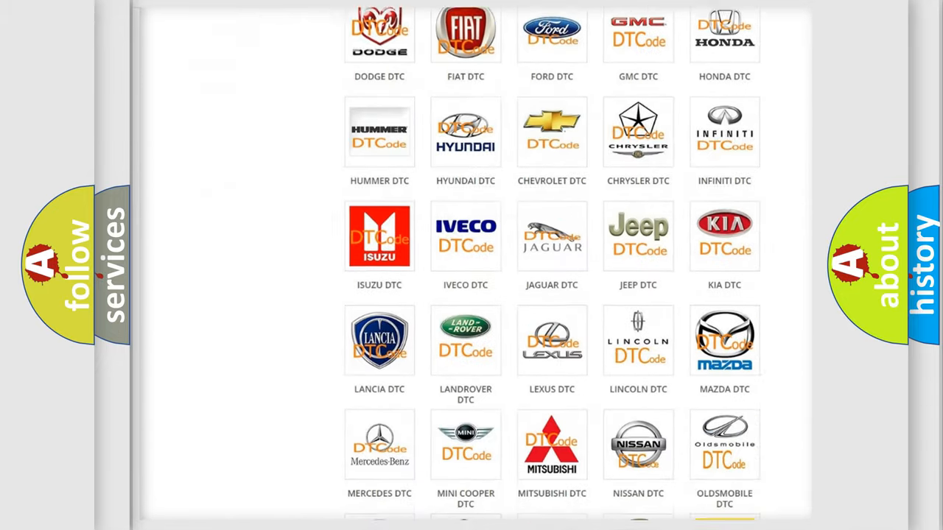
scroll("down", 3)
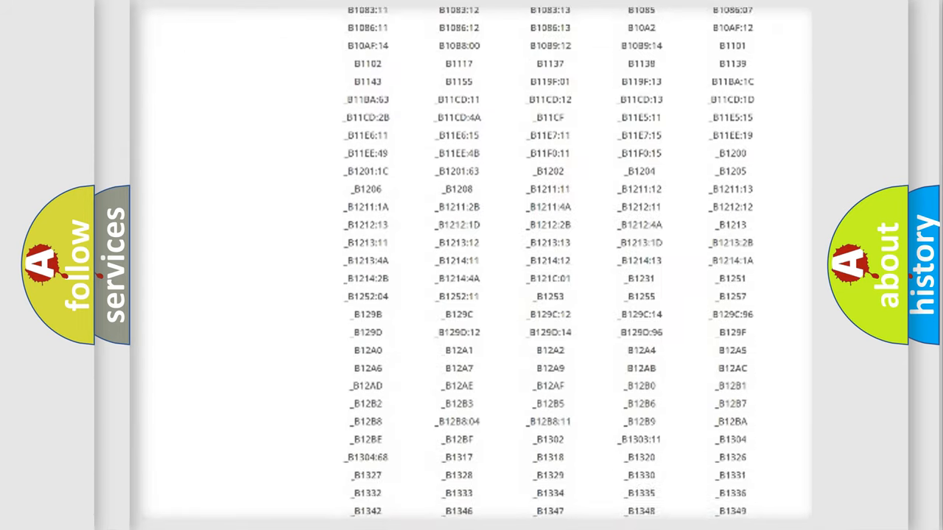
scroll("down", 3)
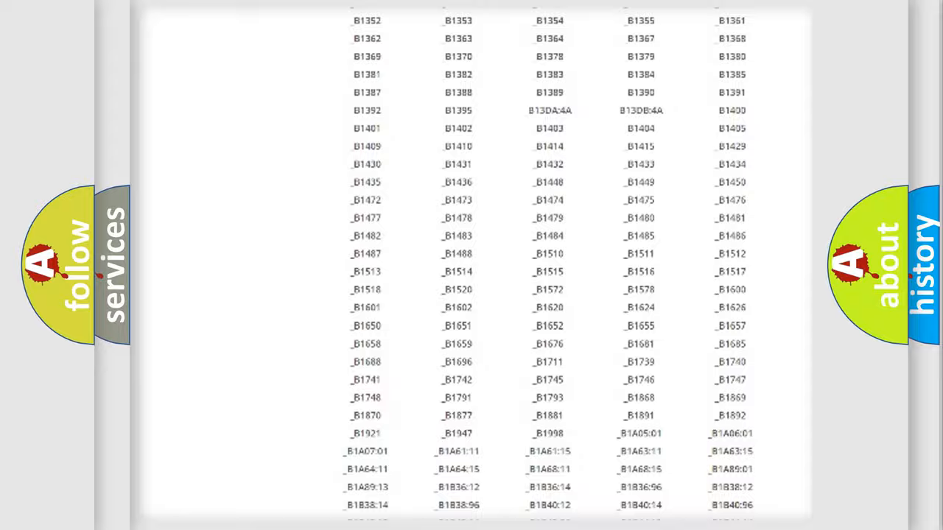